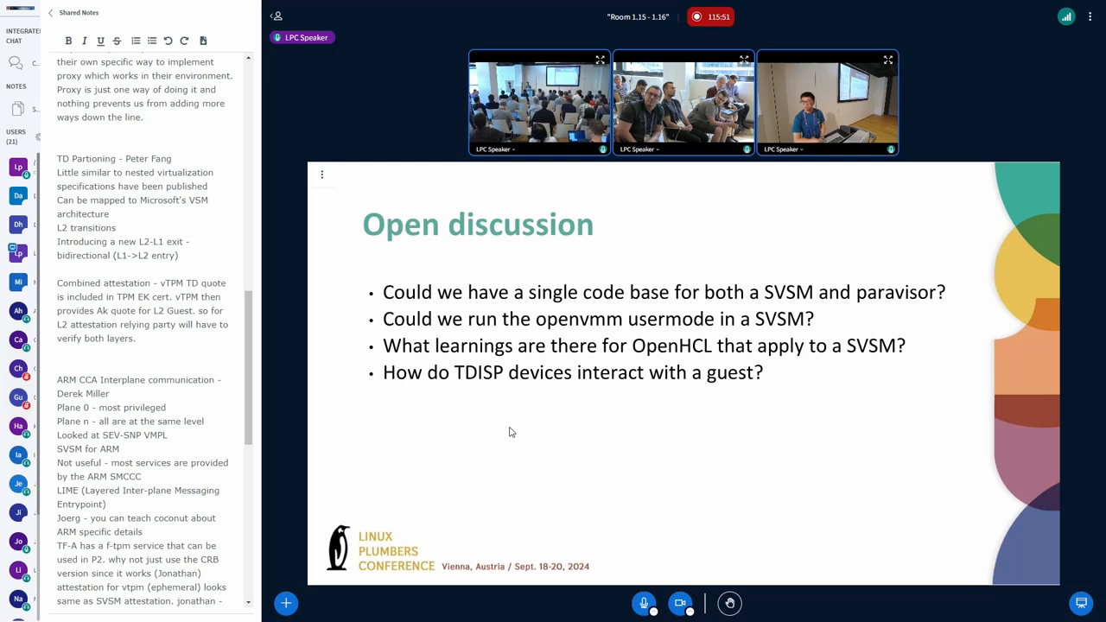
scroll("down", 3)
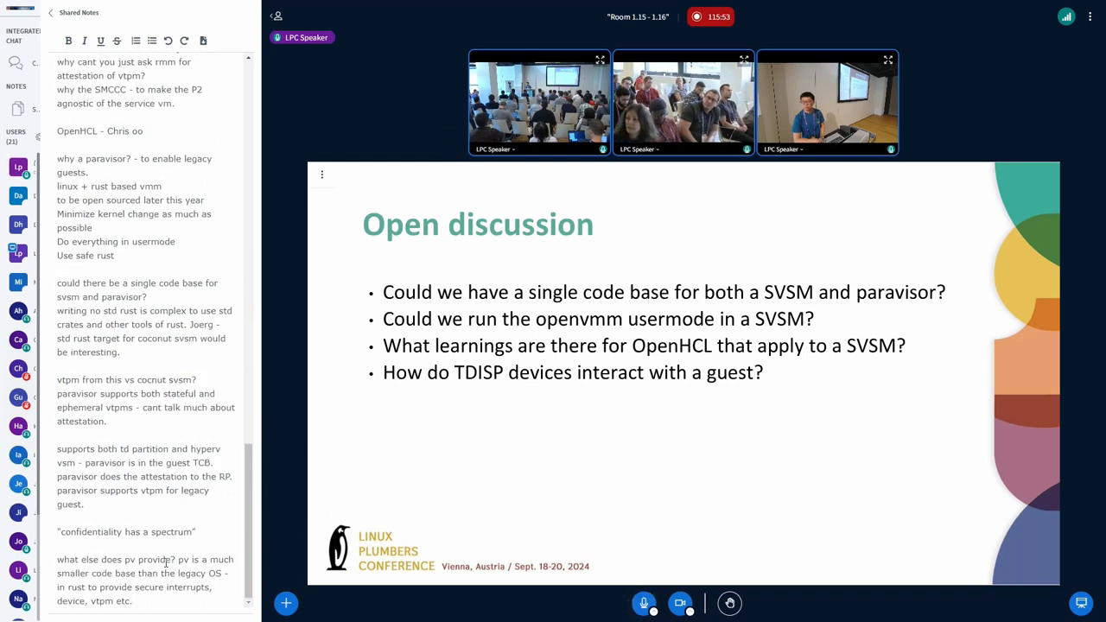